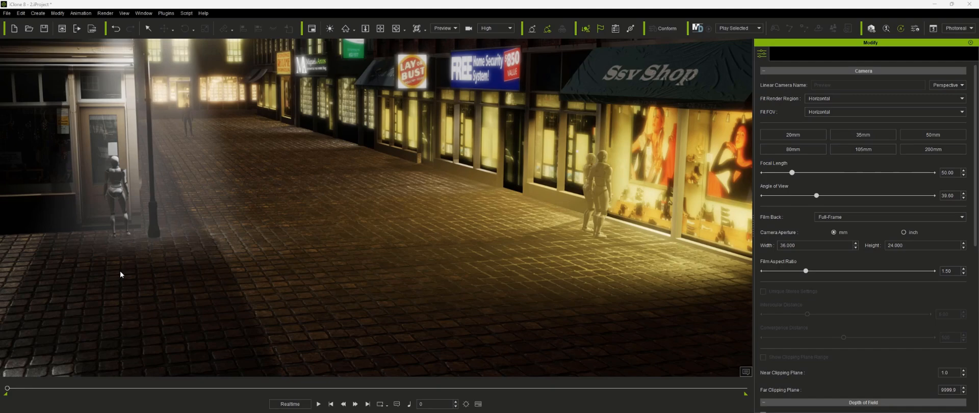
mouse_move(123, 267)
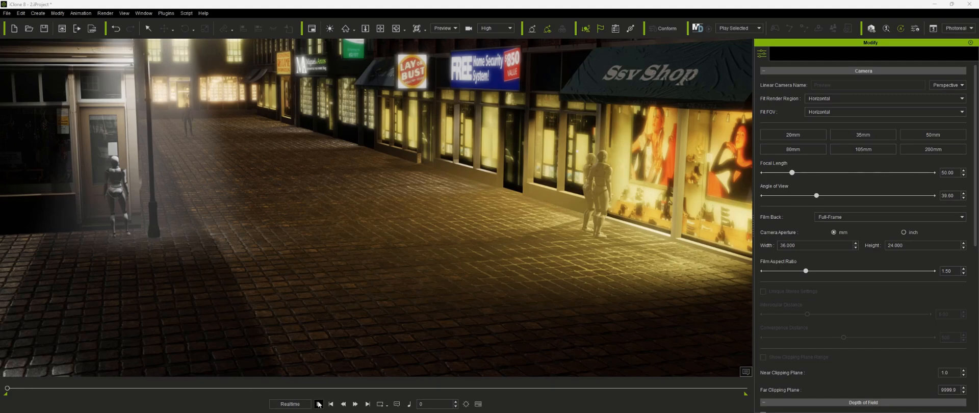
Move the streetlight along the sidewalk and multi-duplicate it with 2 copies
click(318, 404)
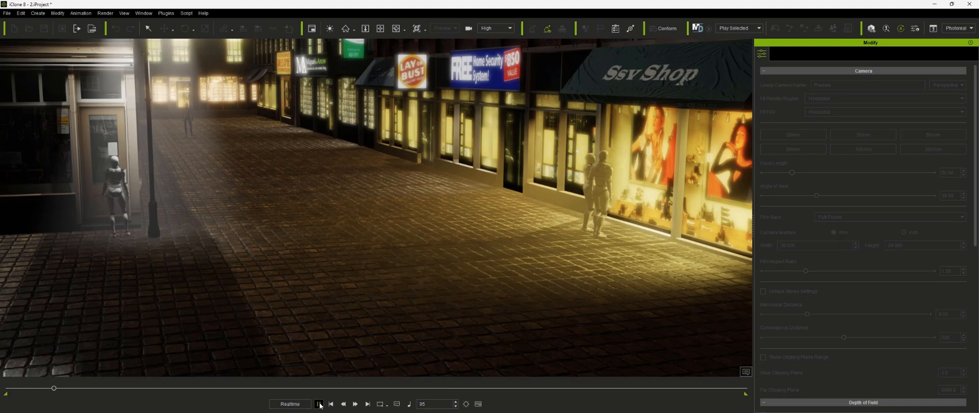
click(318, 404)
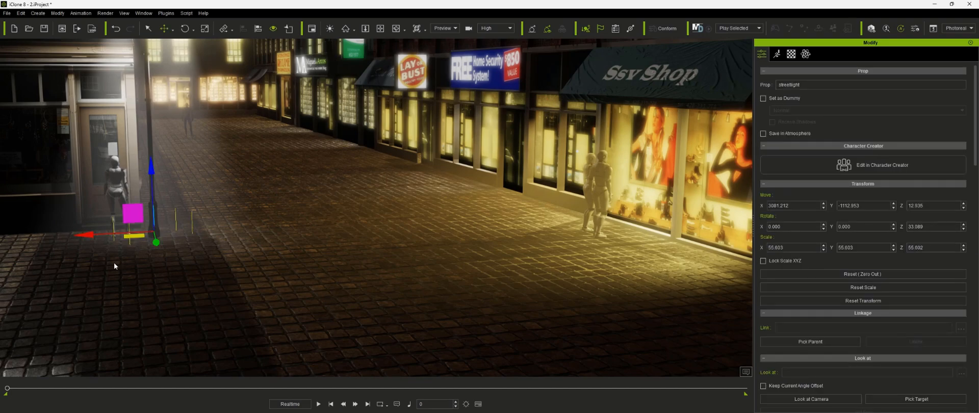
mouse_move(86, 236)
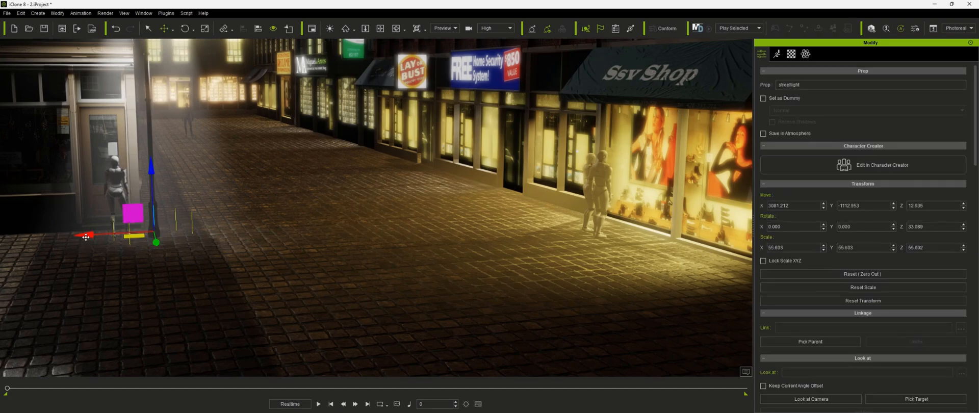
drag(84, 236, 138, 236)
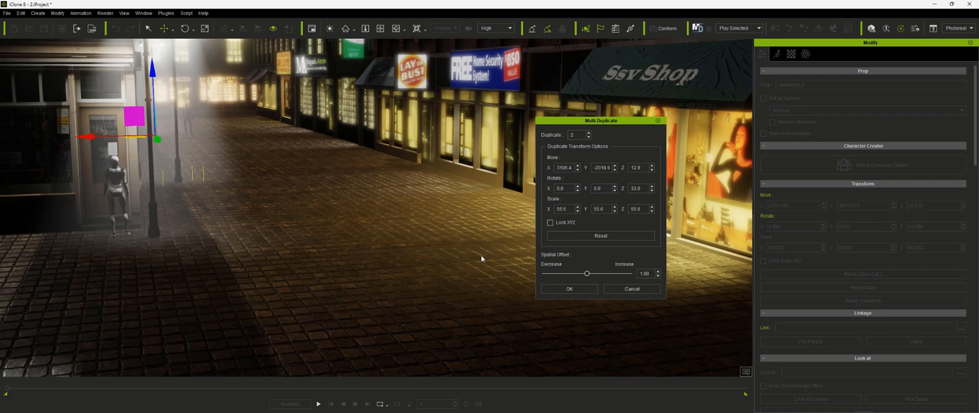
click(567, 288)
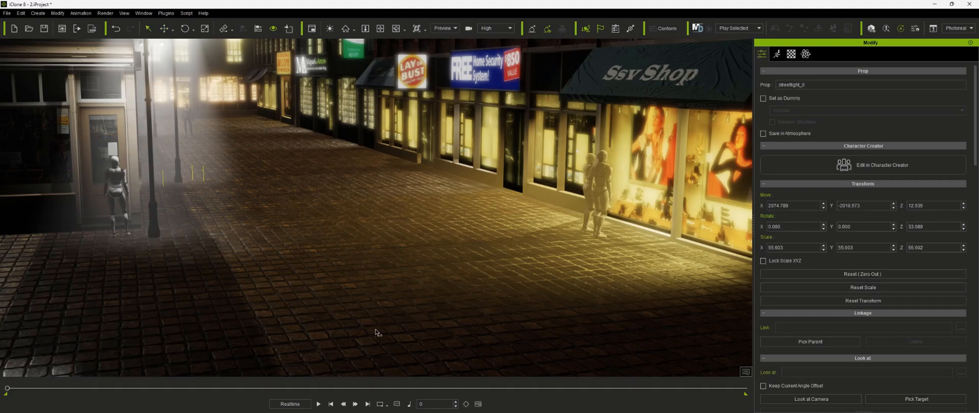
mouse_move(352, 249)
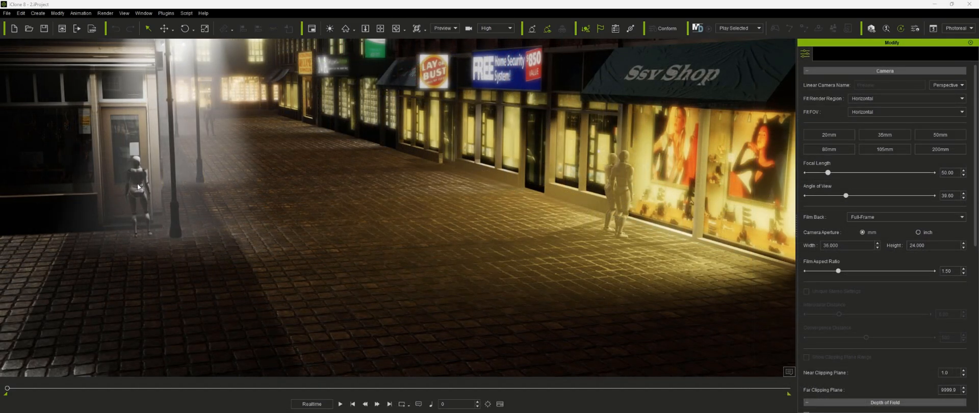
Add a linear camera framing the female dummy at the shop door
click(135, 181)
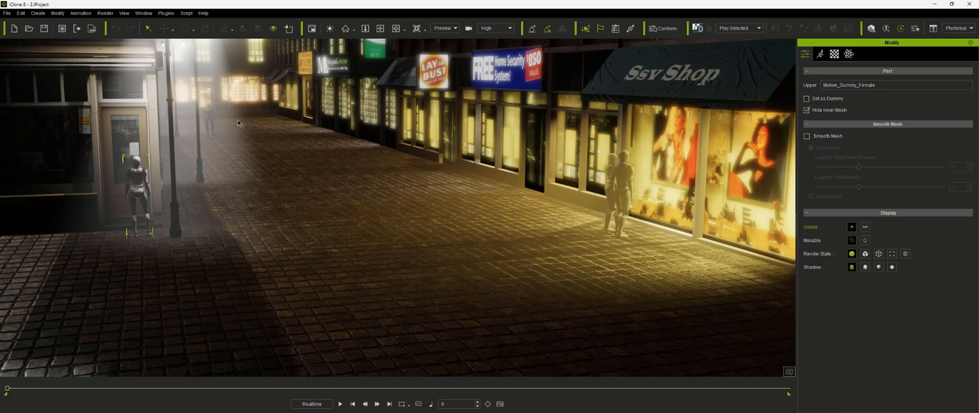
click(37, 13)
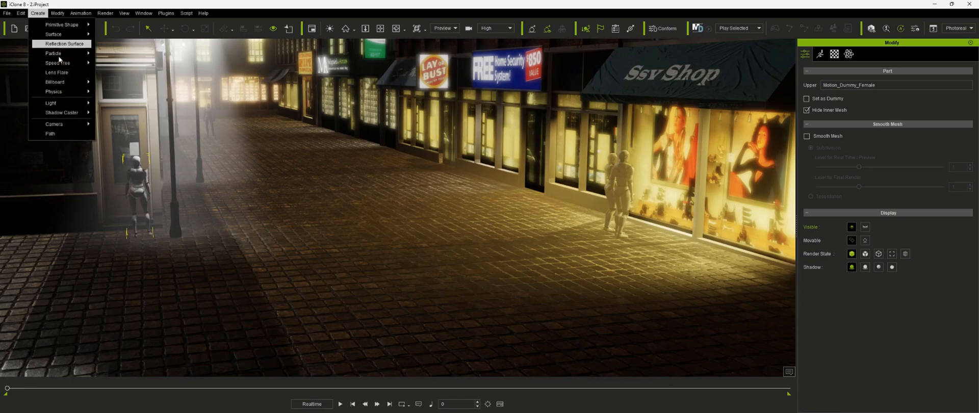
mouse_move(54, 123)
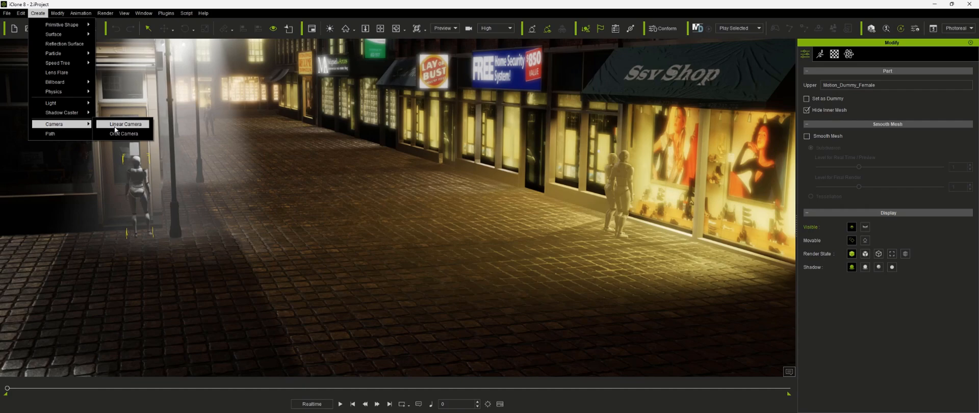
click(124, 124)
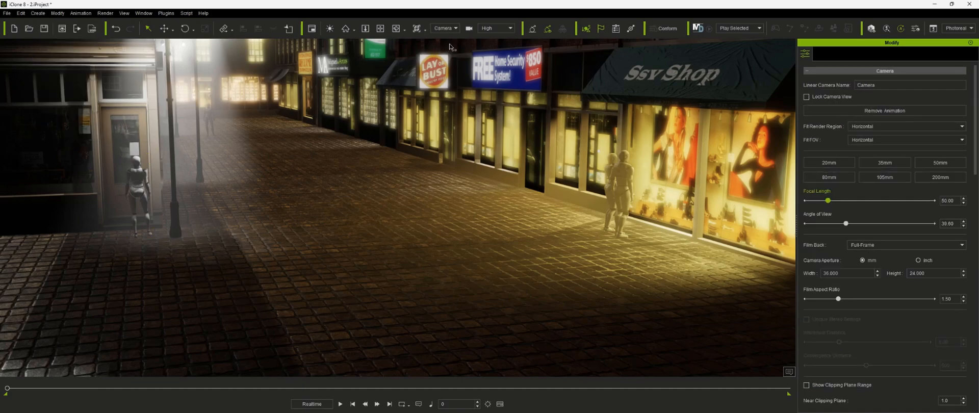
mouse_move(138, 177)
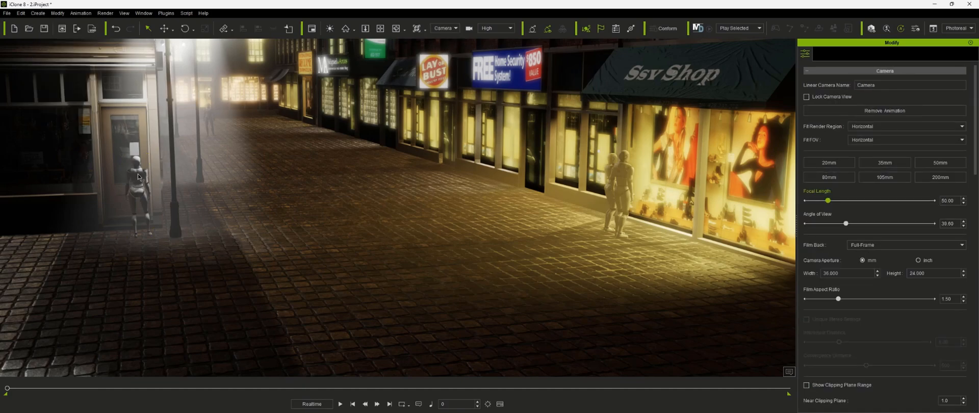
click(137, 181)
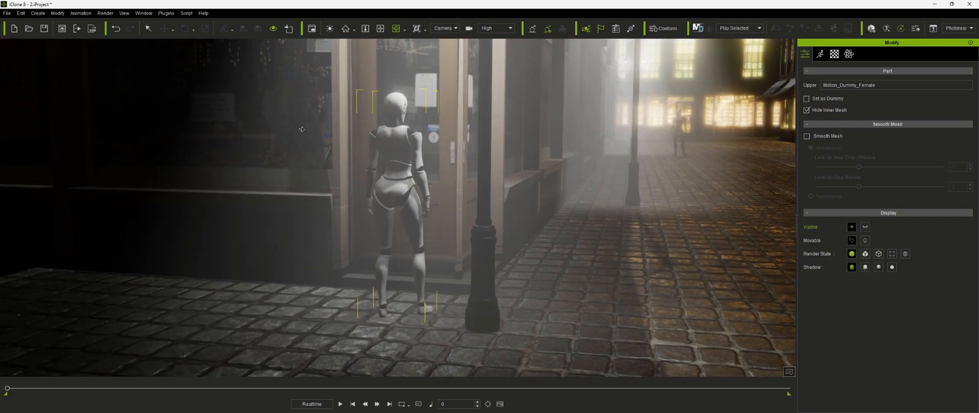
click(454, 28)
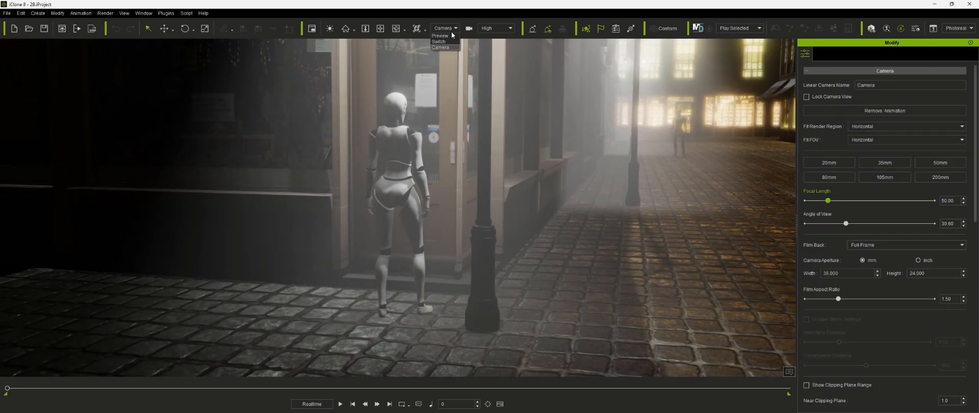
Back in Preview, add Camera_0 framing the two dummies at the shop window
click(439, 35)
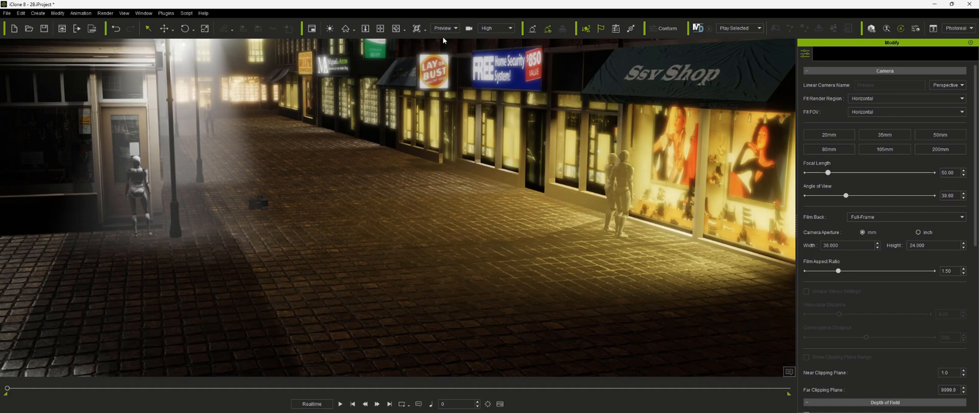
click(37, 12)
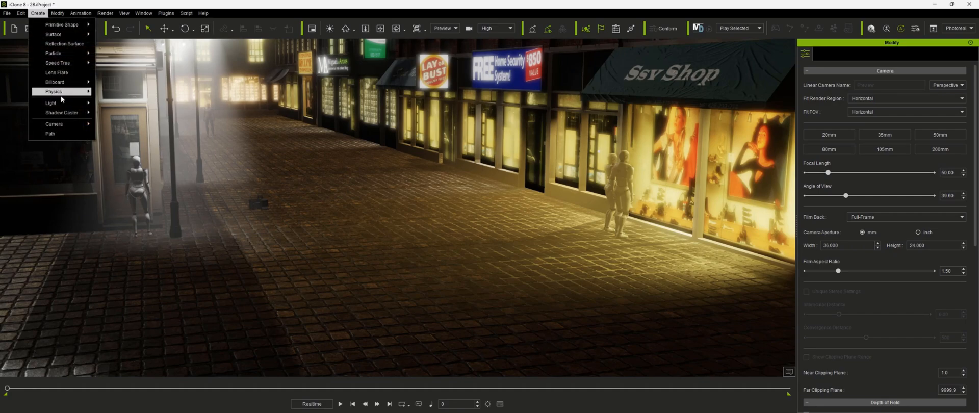
mouse_move(54, 123)
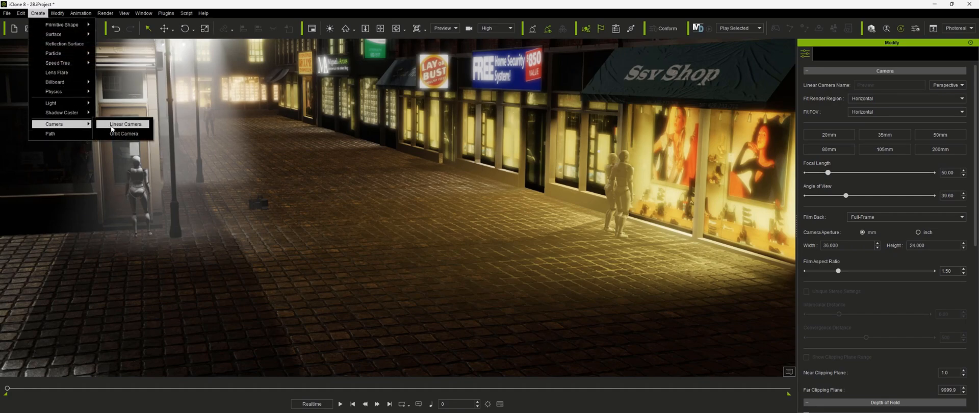
click(122, 124)
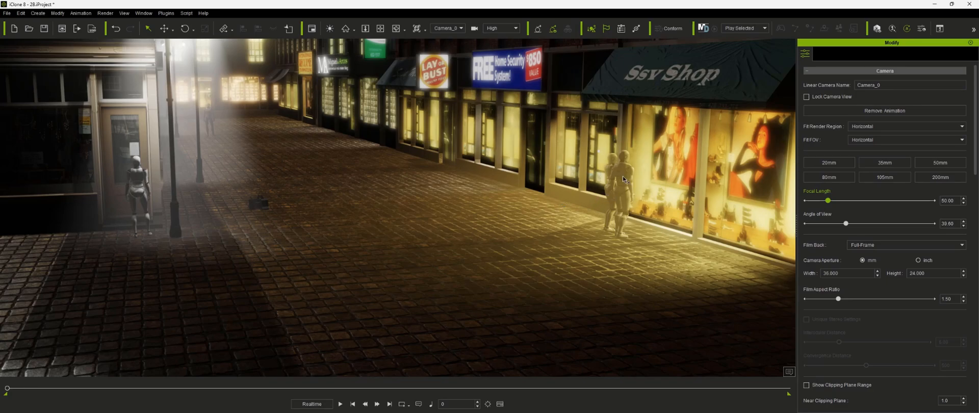
click(614, 187)
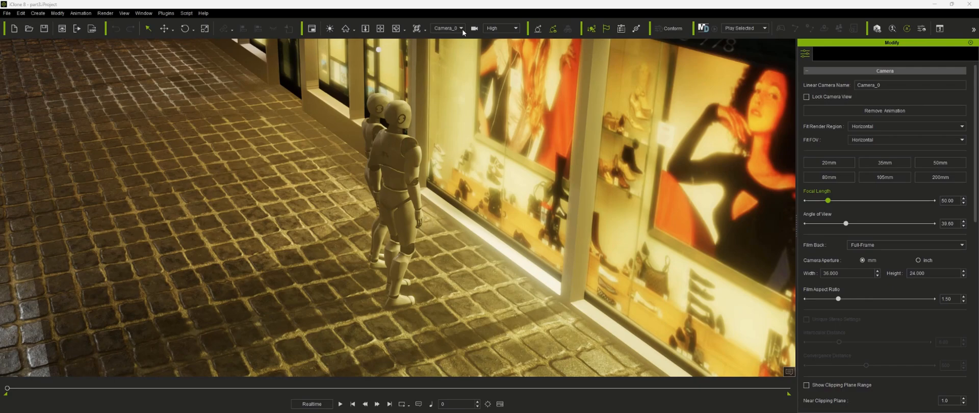
mouse_move(454, 30)
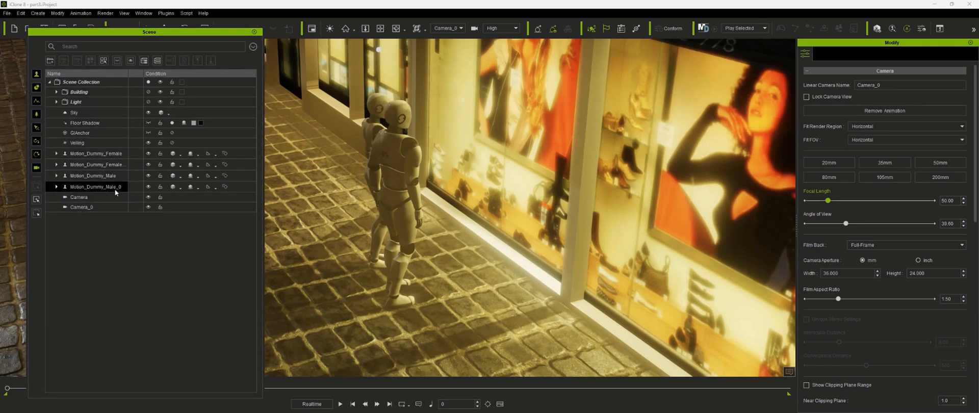
Rename a camera entry to 'Door cam' in the Scene Manager
double_click(81, 208)
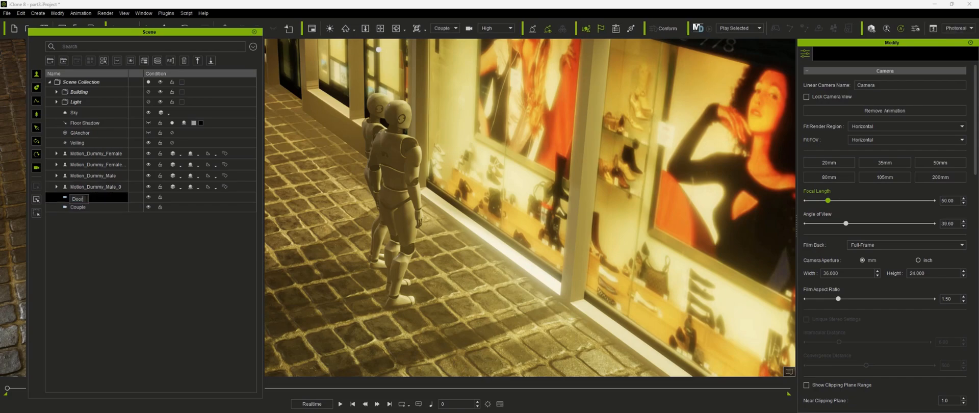
text(Door cam)
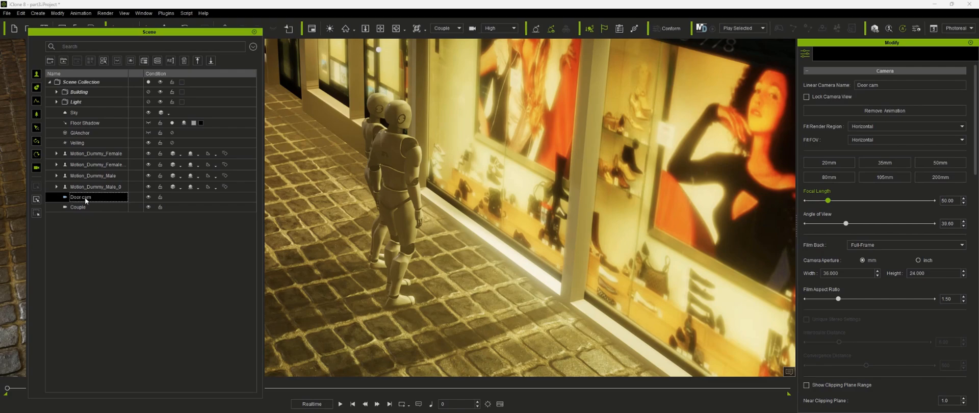
click(78, 207)
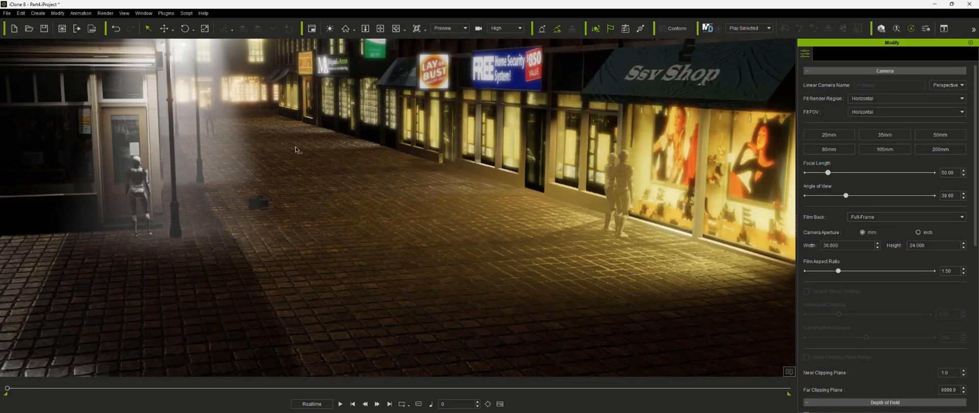
mouse_move(101, 78)
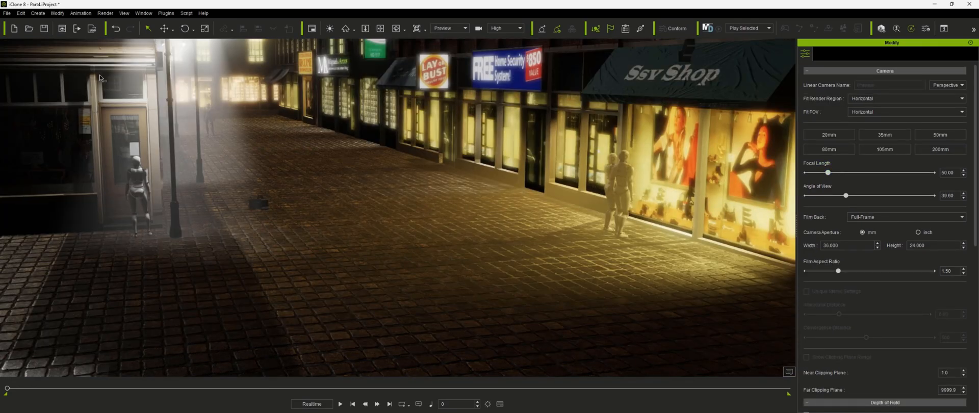
Add a third camera from the Create menu
click(37, 13)
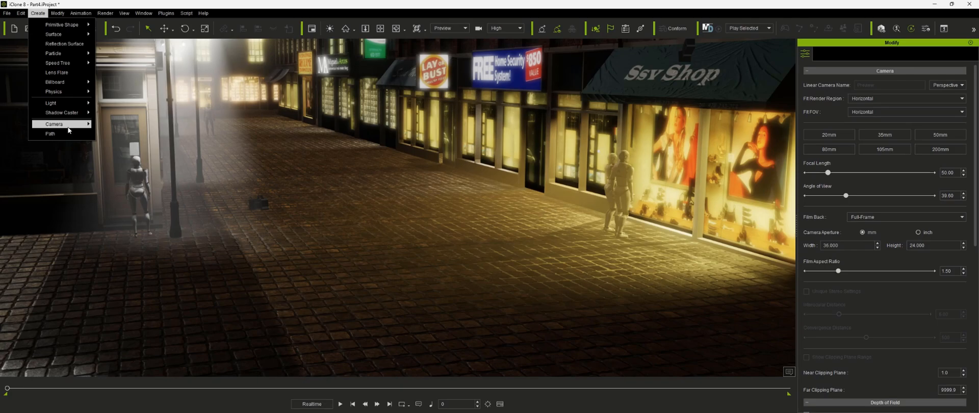
click(55, 123)
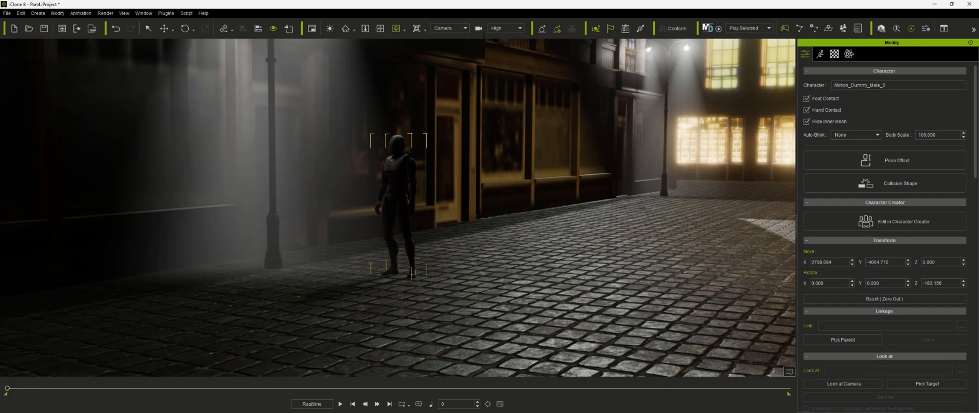
mouse_move(478, 28)
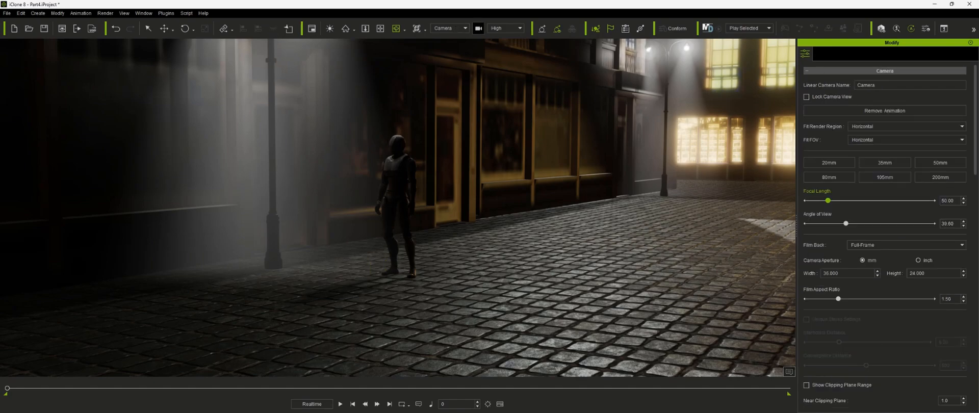
Aim the camera's Look At at CC_Base_Spine02 and preview it tracking the walking dummy
scroll(down, 3)
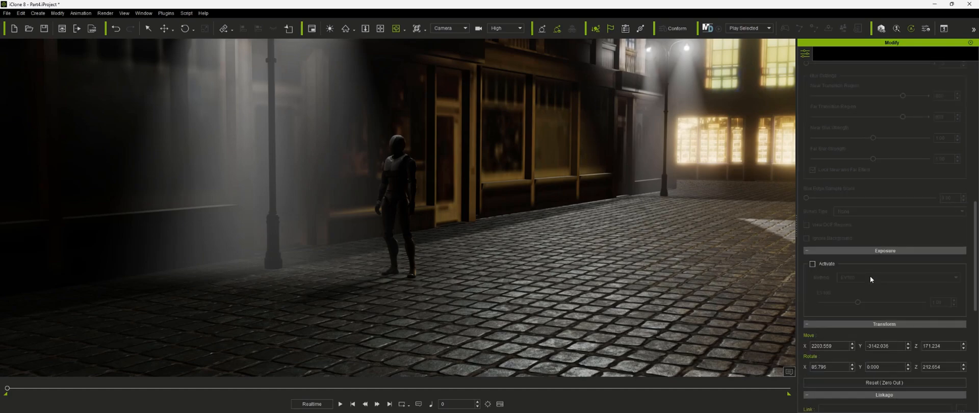
scroll(down, 3)
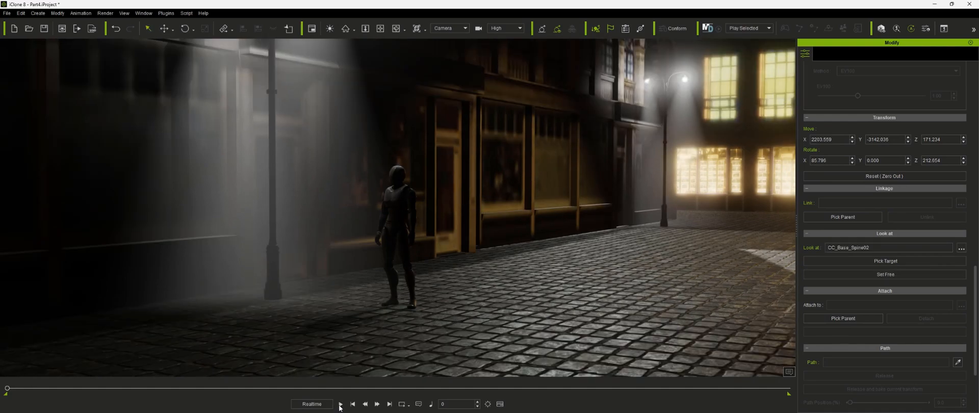
click(339, 404)
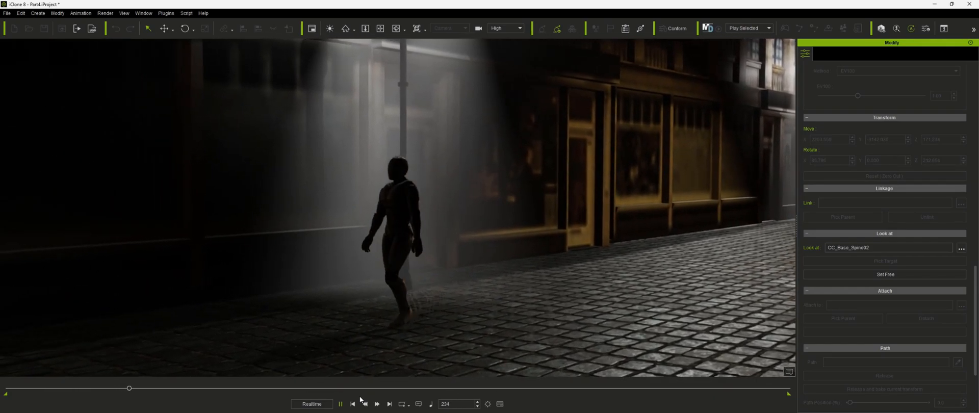
click(340, 404)
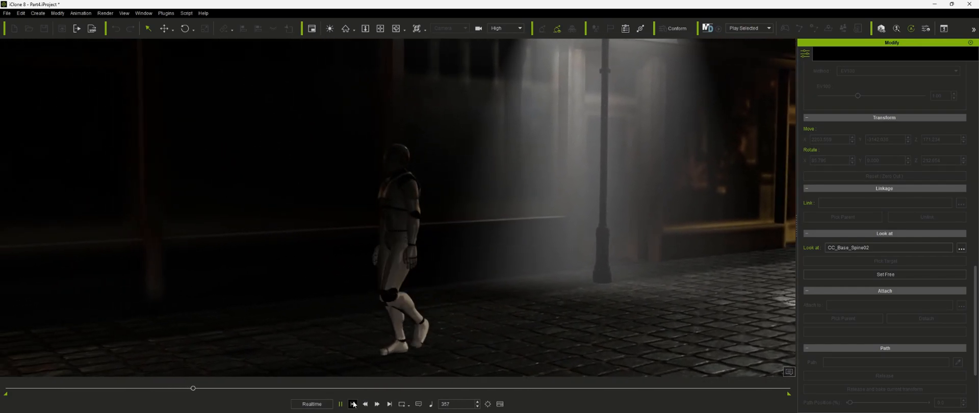
click(353, 403)
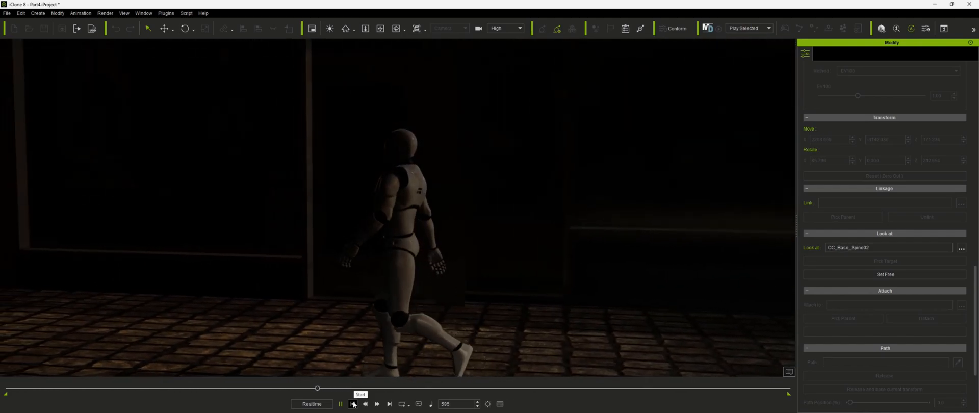
click(351, 403)
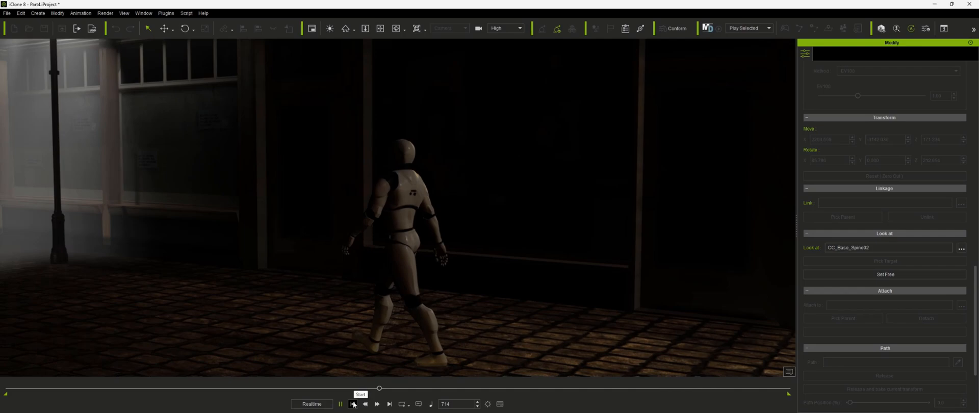
click(377, 404)
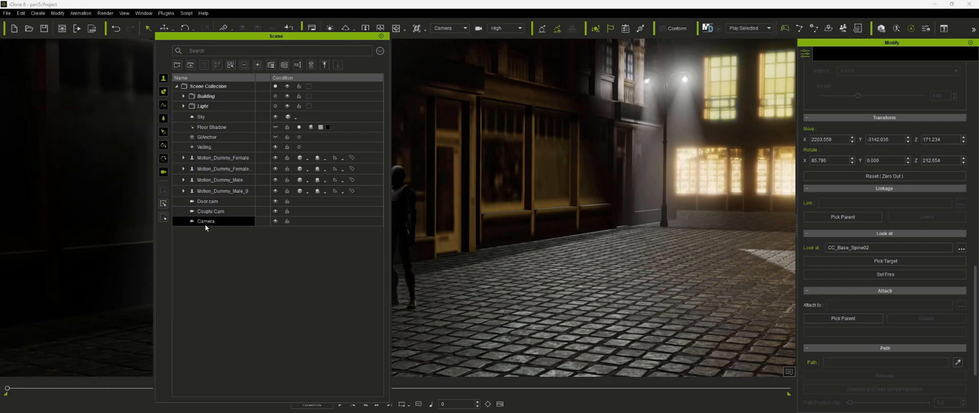
Rename the 'Camera' entry to 'WalkingCam'
double_click(206, 221)
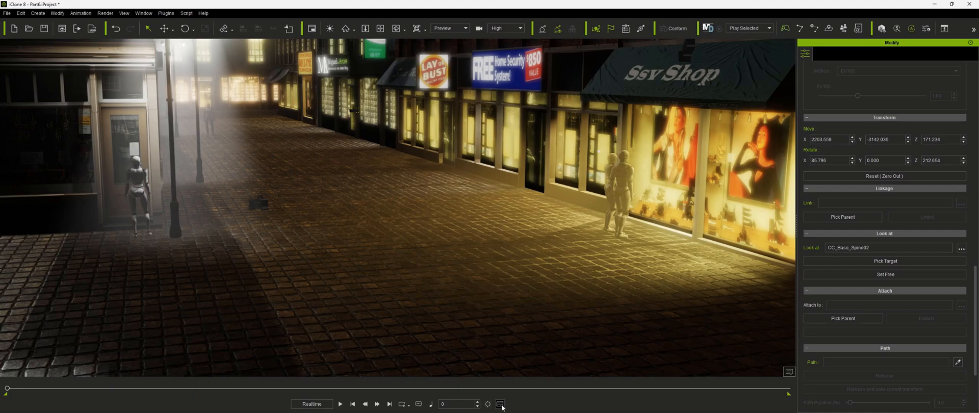
Show the timeline and bring up Switcher track options at frame 254
click(499, 403)
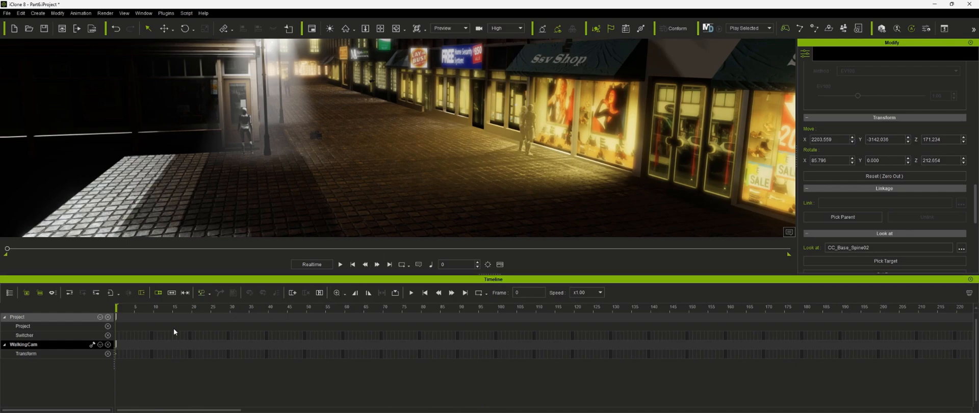
mouse_move(75, 353)
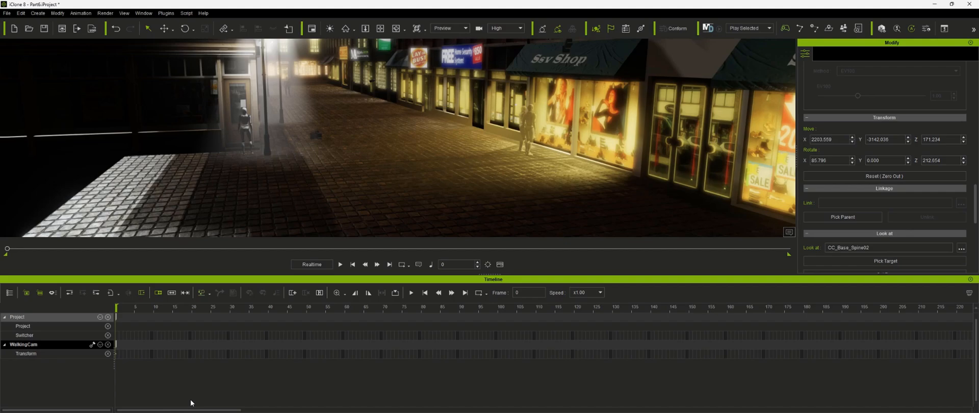
mouse_move(197, 223)
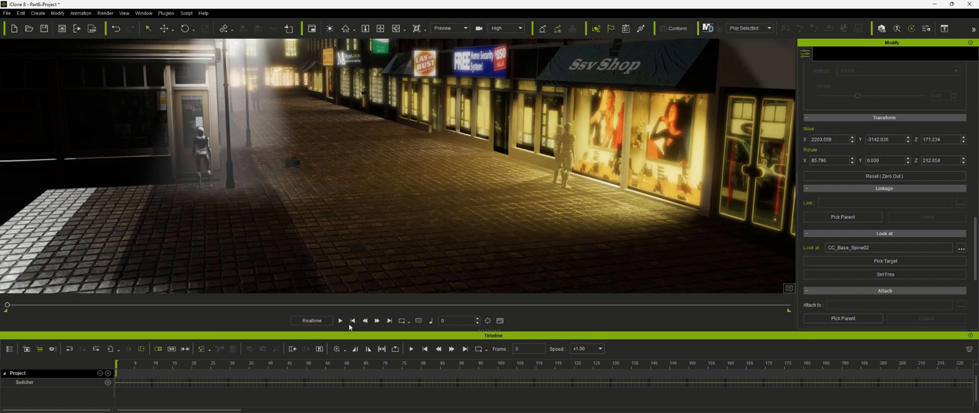
mouse_move(322, 374)
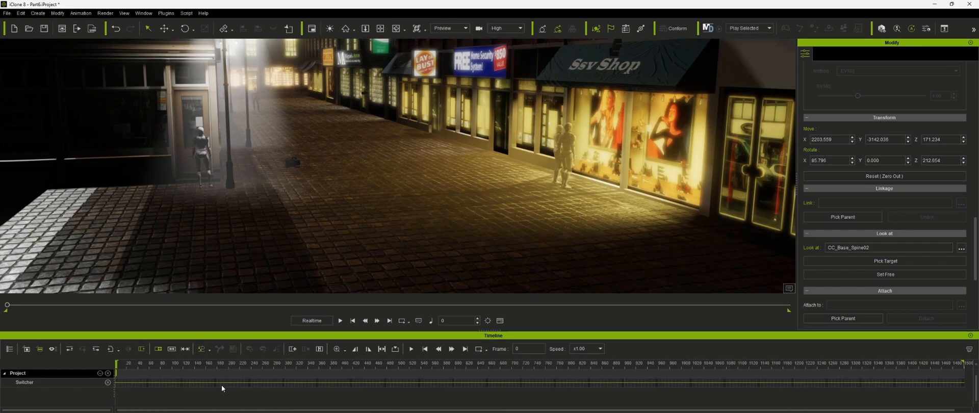
mouse_move(158, 368)
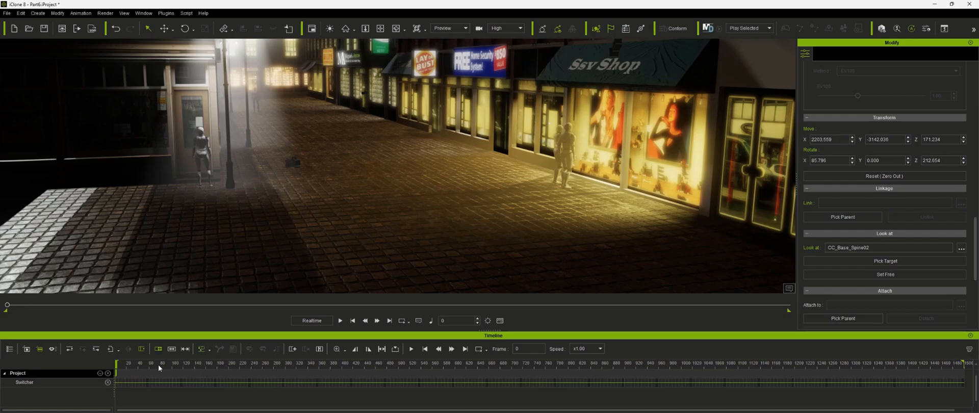
mouse_move(276, 371)
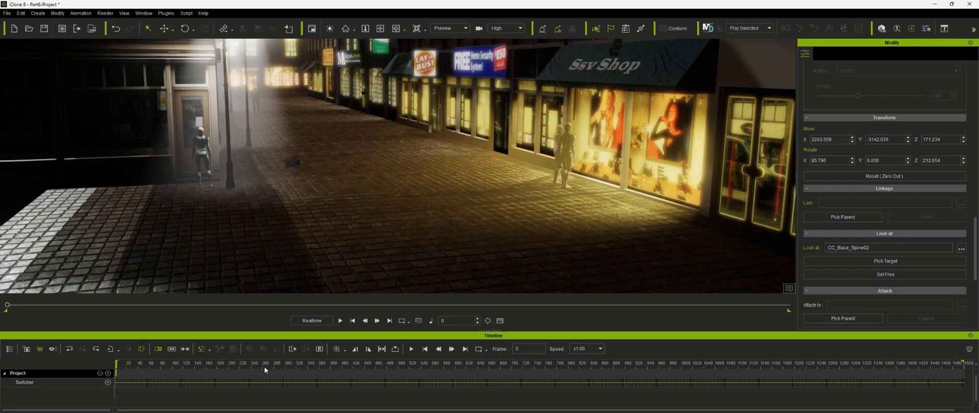
right_click(259, 384)
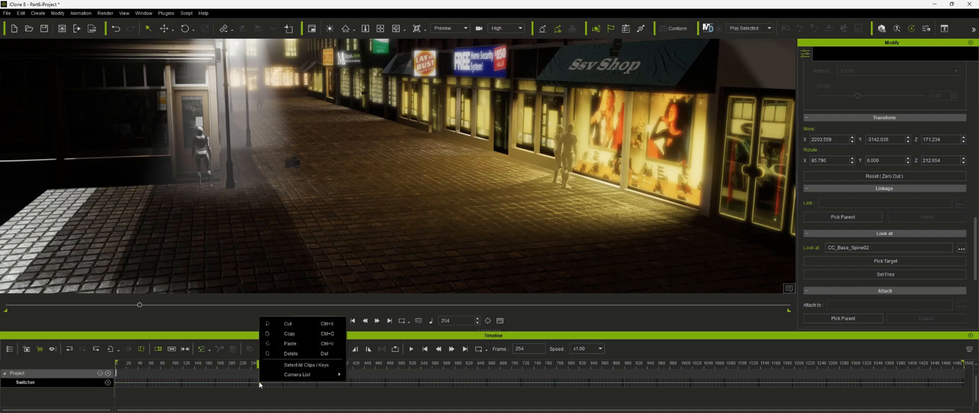
mouse_move(297, 374)
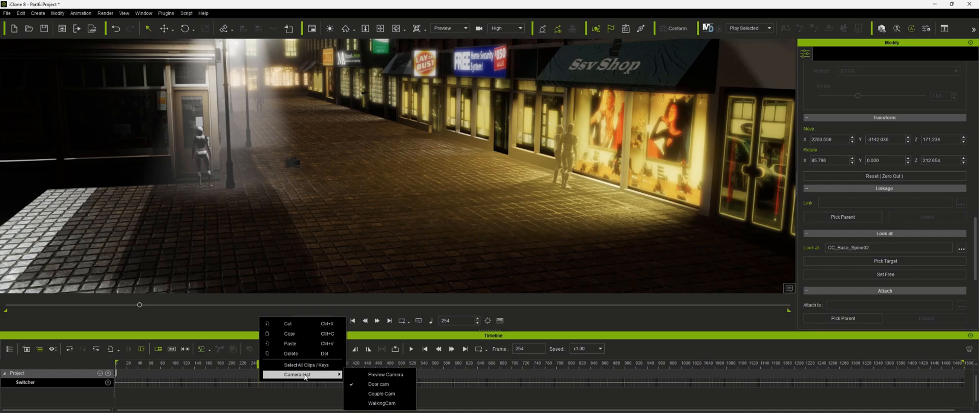
Add Switcher camera cuts at frames 254 and 473, then play from the start
click(314, 391)
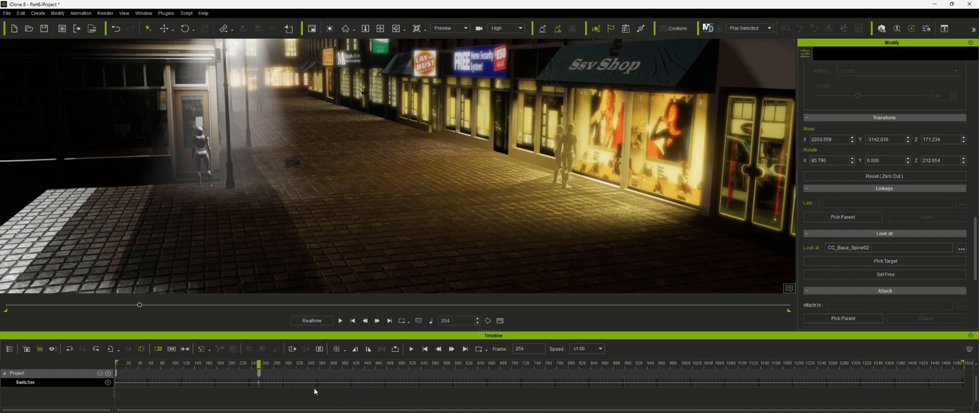
mouse_move(384, 383)
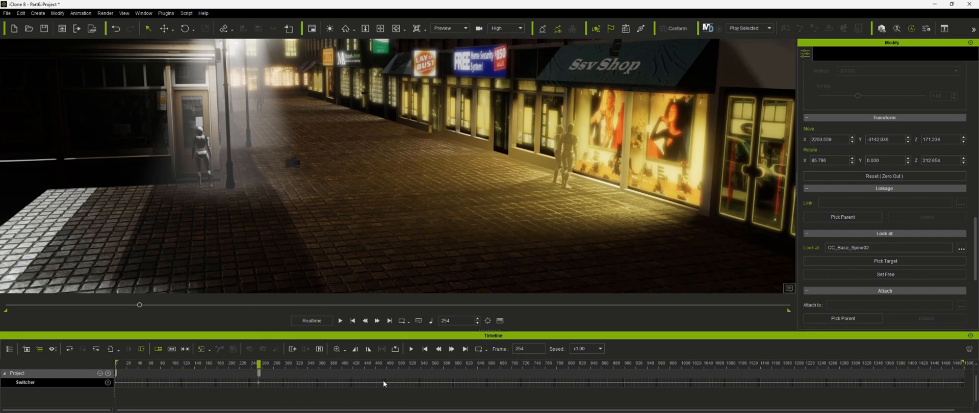
right_click(383, 383)
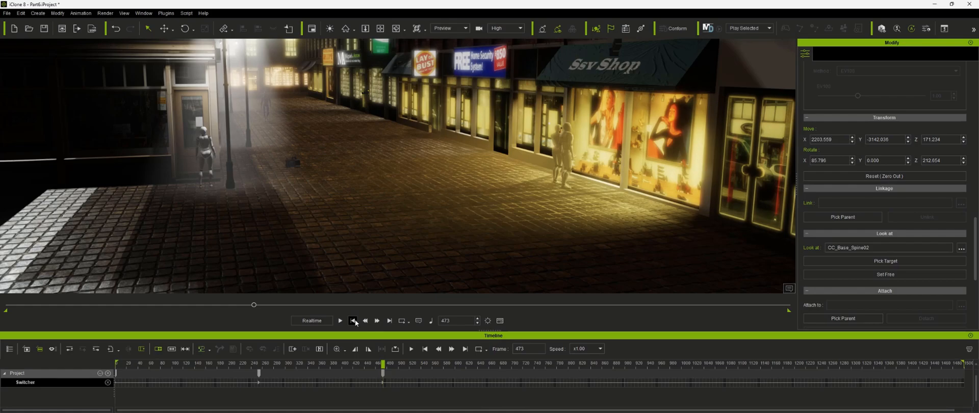
click(352, 320)
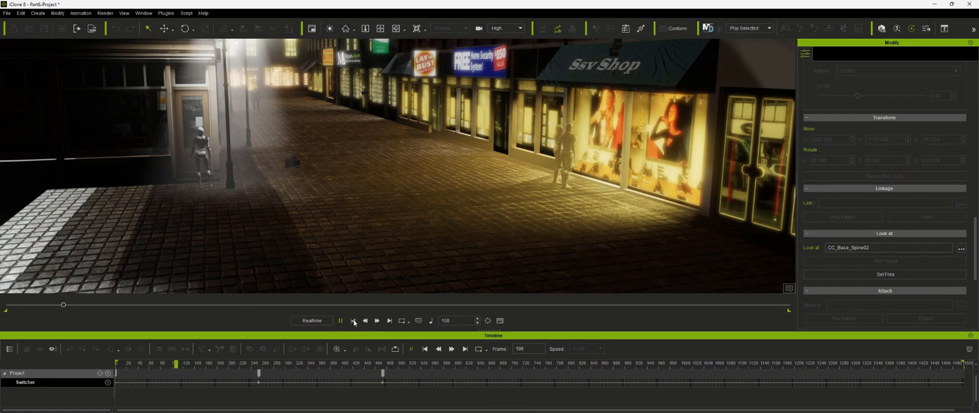
Try the Switch camera view, return to Preview, and test playback from frame 0
click(464, 28)
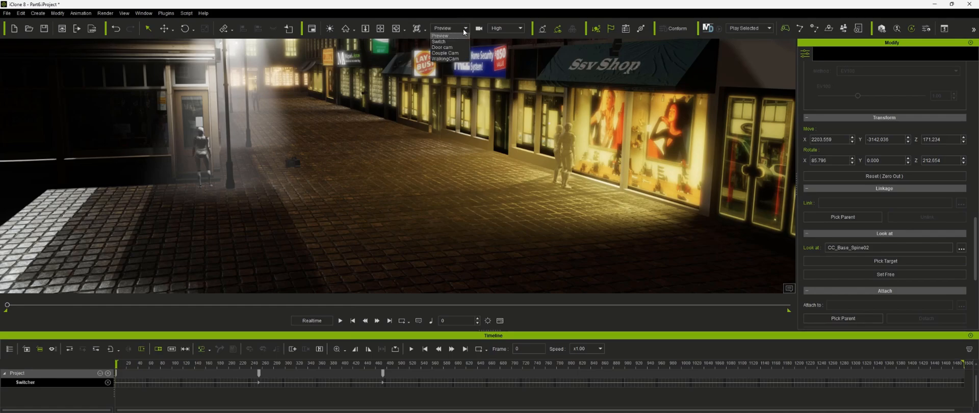
click(439, 42)
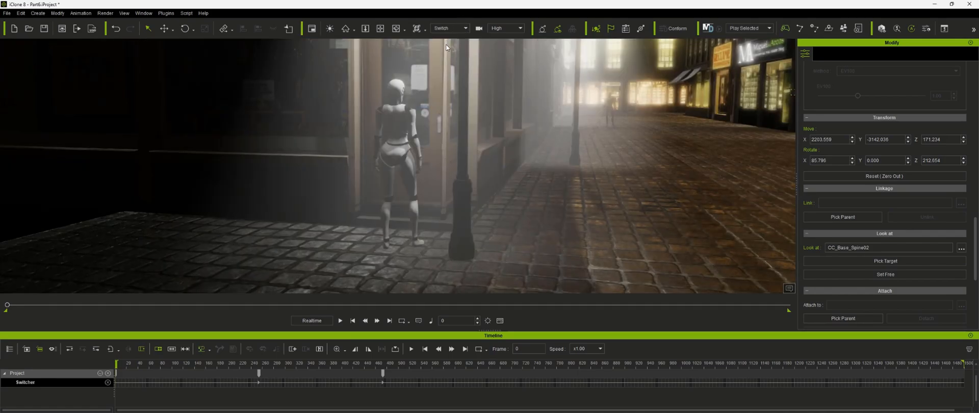
click(448, 28)
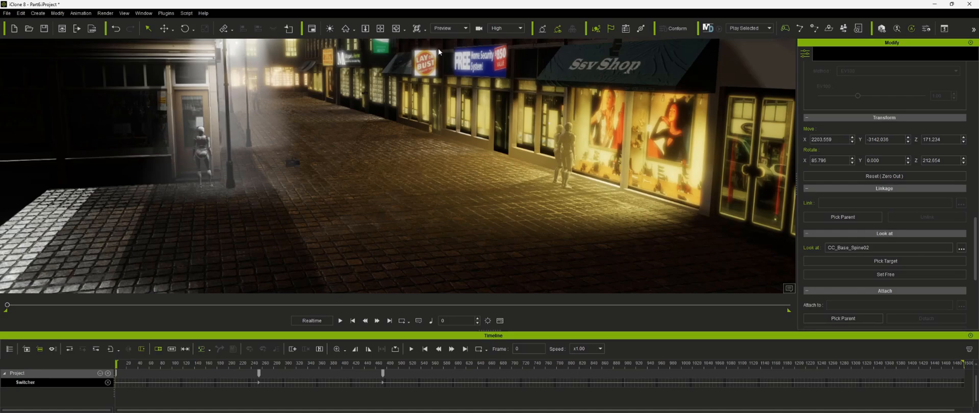
click(340, 320)
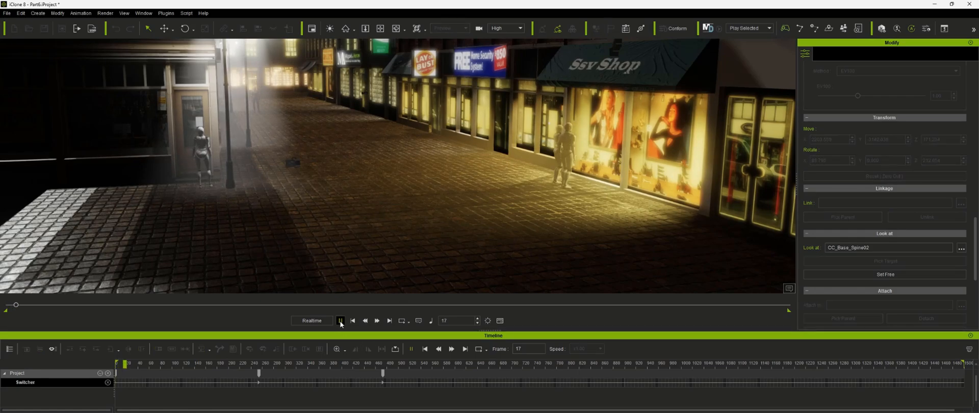
click(340, 321)
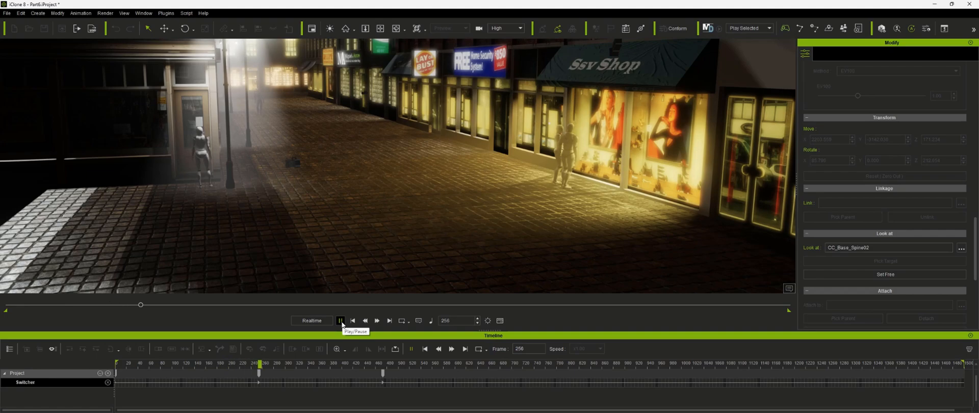
click(339, 320)
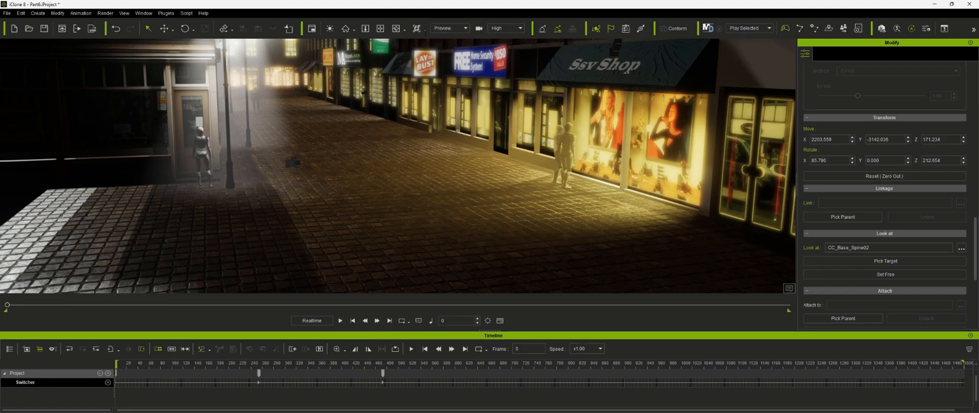
View through the Switch camera and pause playback on the walking shot near frame 926
click(464, 28)
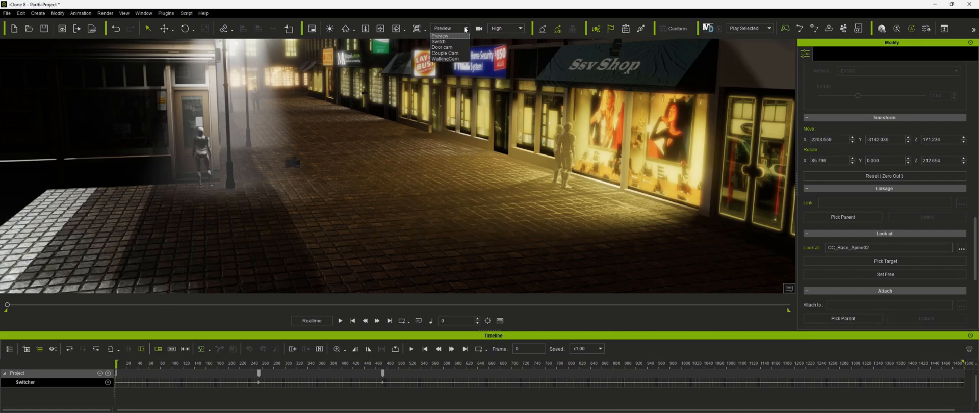
click(438, 42)
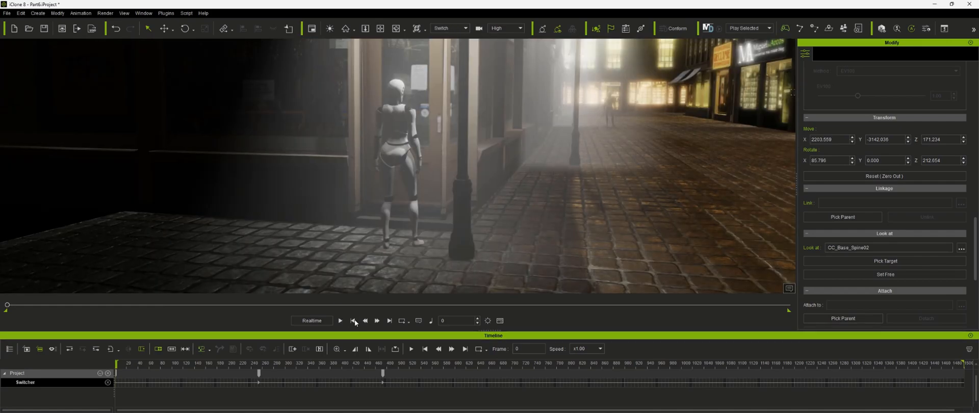
click(340, 320)
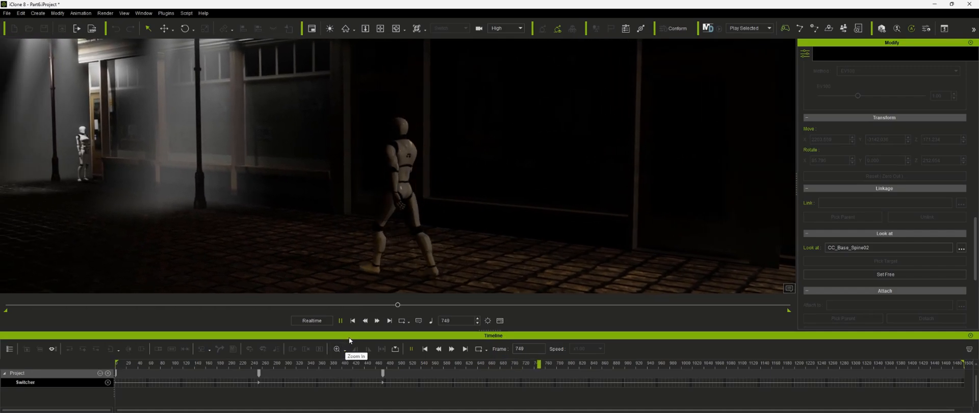
click(340, 320)
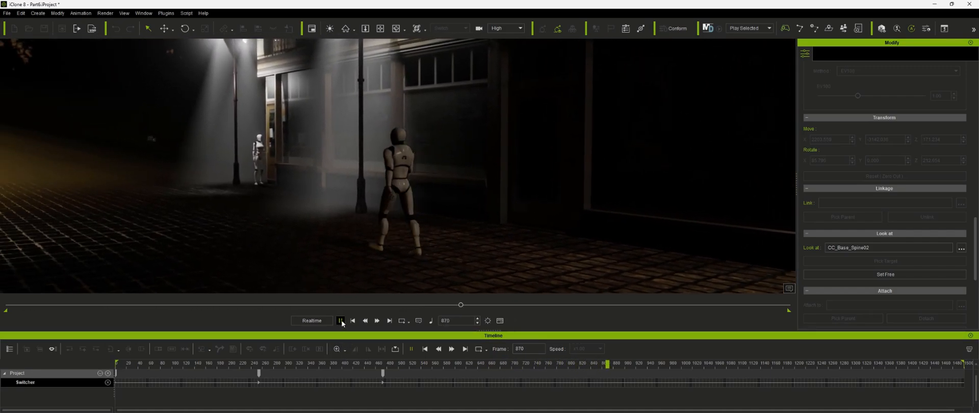
click(340, 321)
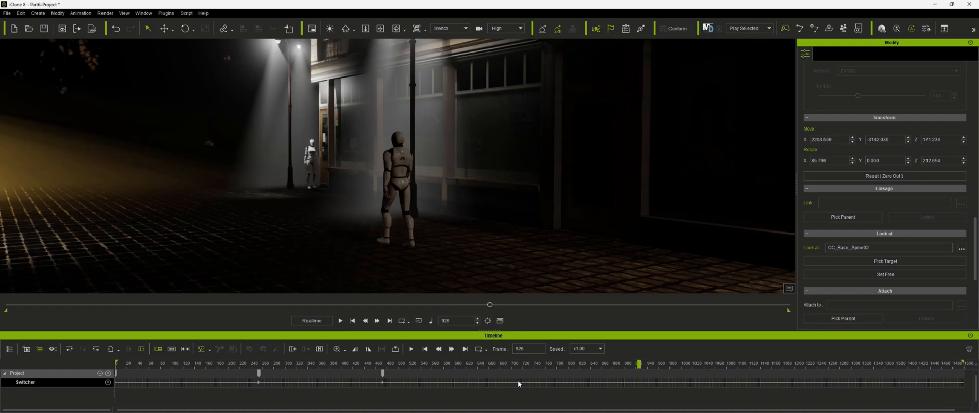
Add Switcher cuts to Couple Cam and Door cam, then replay the sequence from the start
right_click(511, 384)
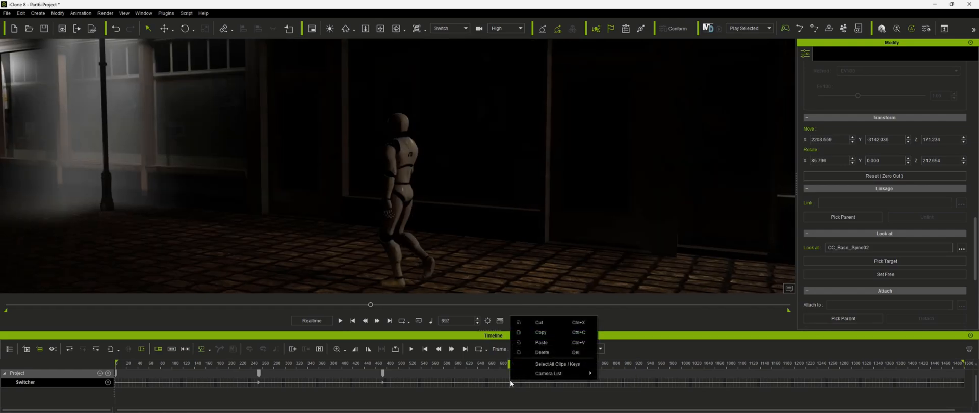
mouse_move(548, 373)
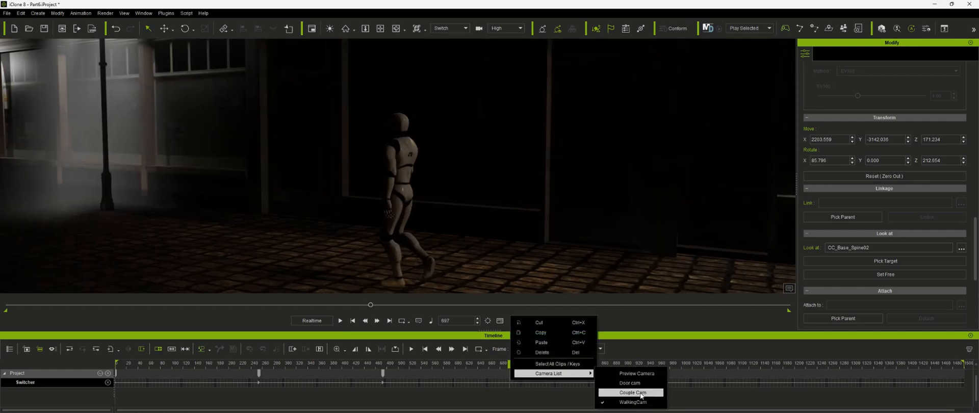
click(631, 392)
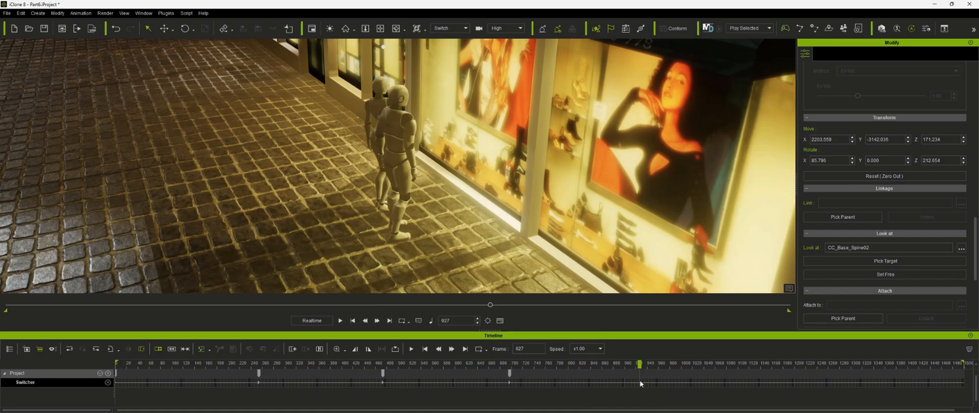
right_click(640, 383)
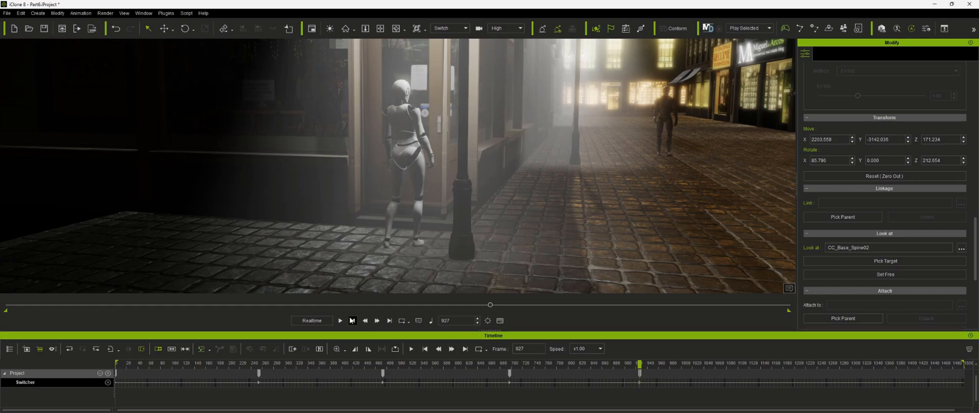
click(339, 320)
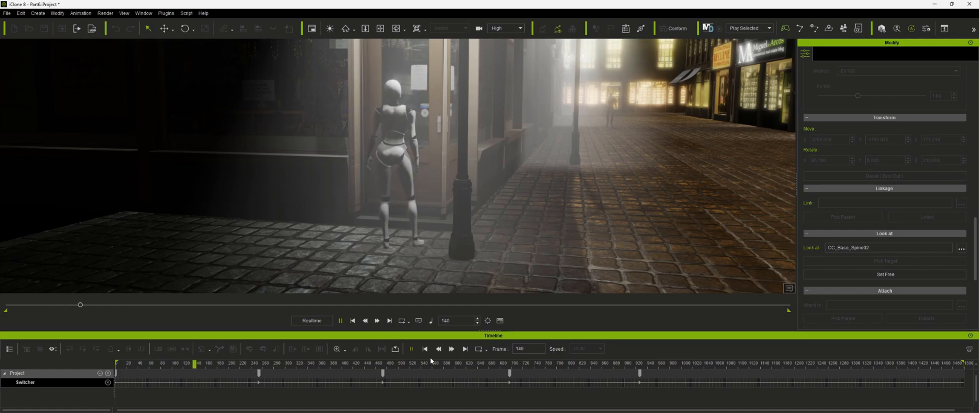
Add the remaining camera cuts across the timeline, then stop and replay the full sequence
click(411, 349)
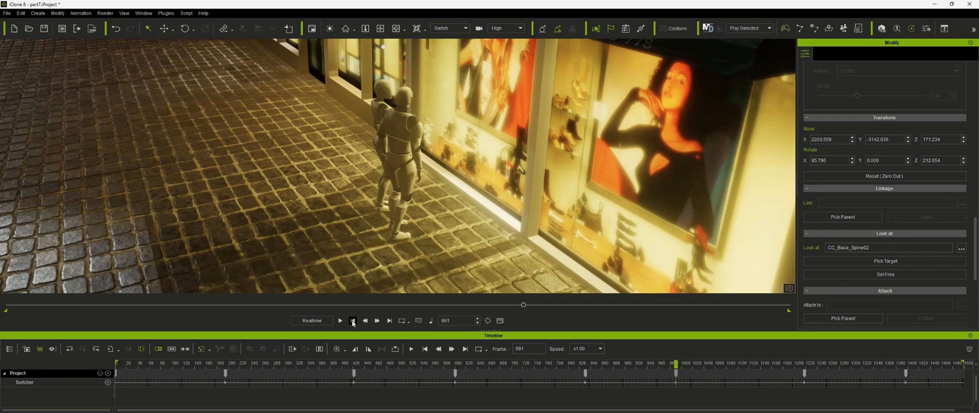
click(339, 320)
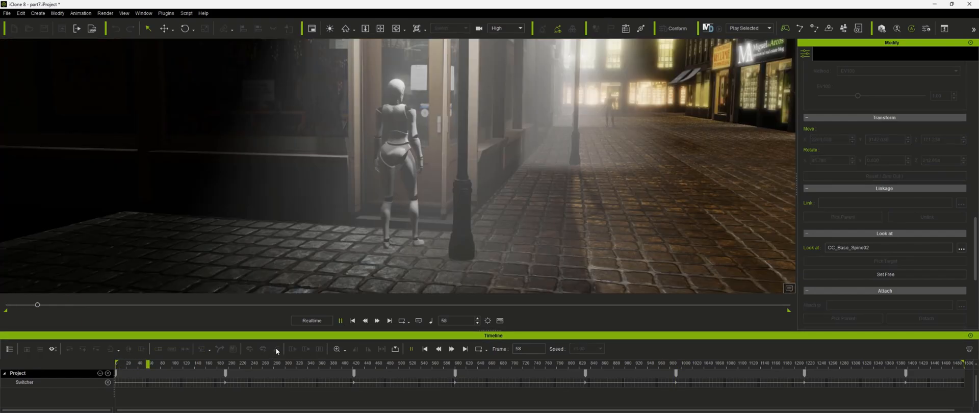
click(340, 320)
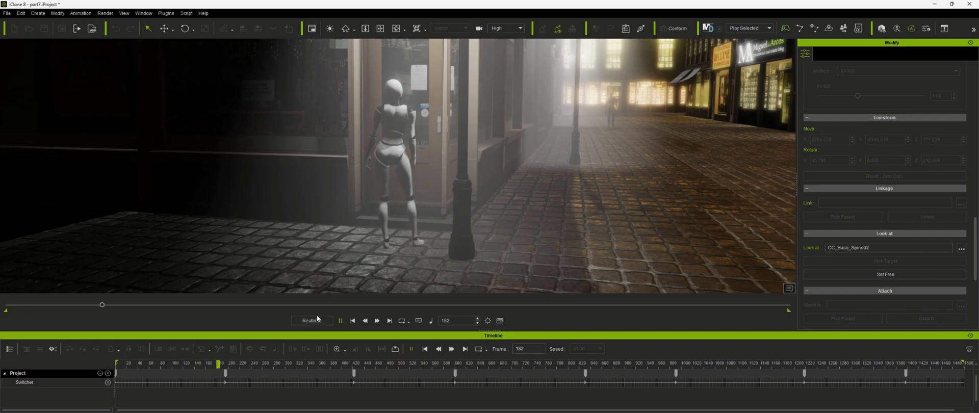